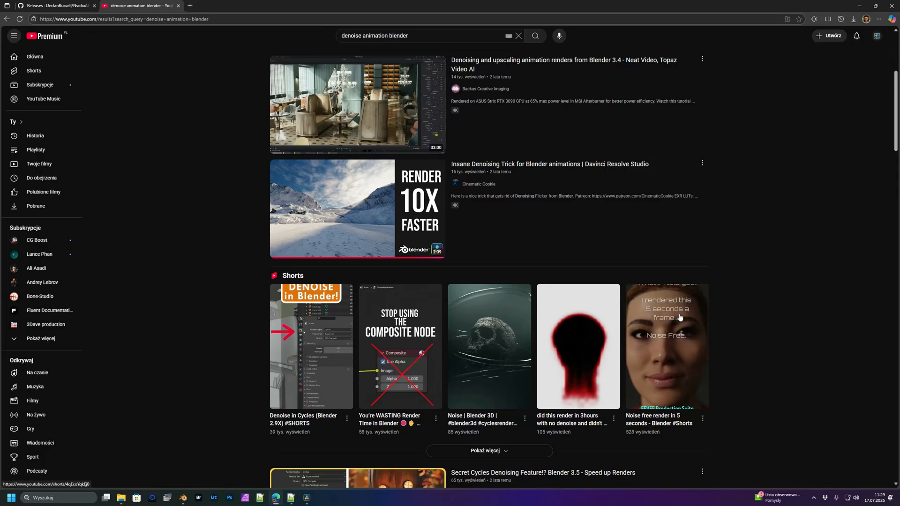
mouse_move(711, 165)
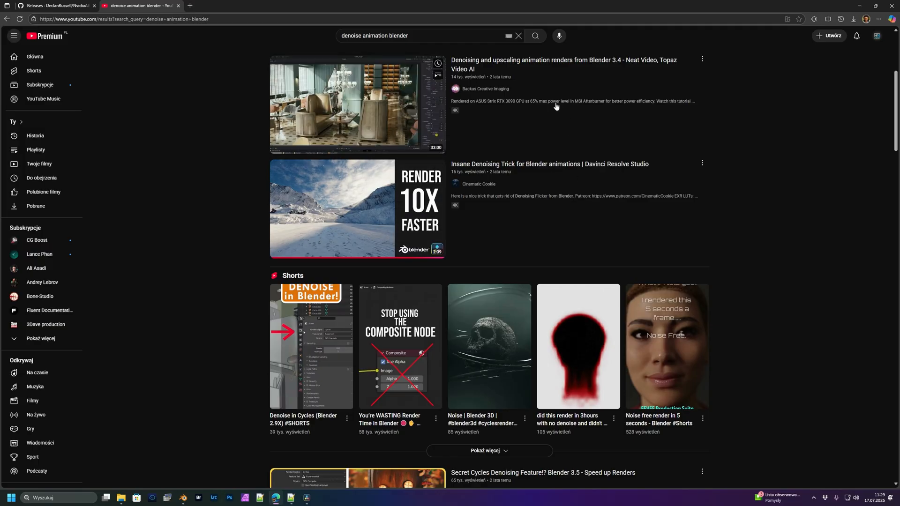
mouse_move(440, 86)
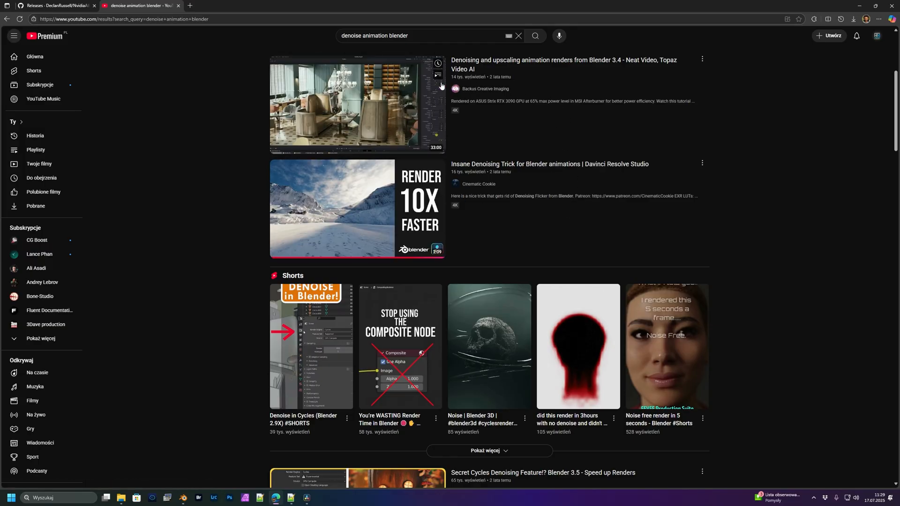
mouse_move(546, 73)
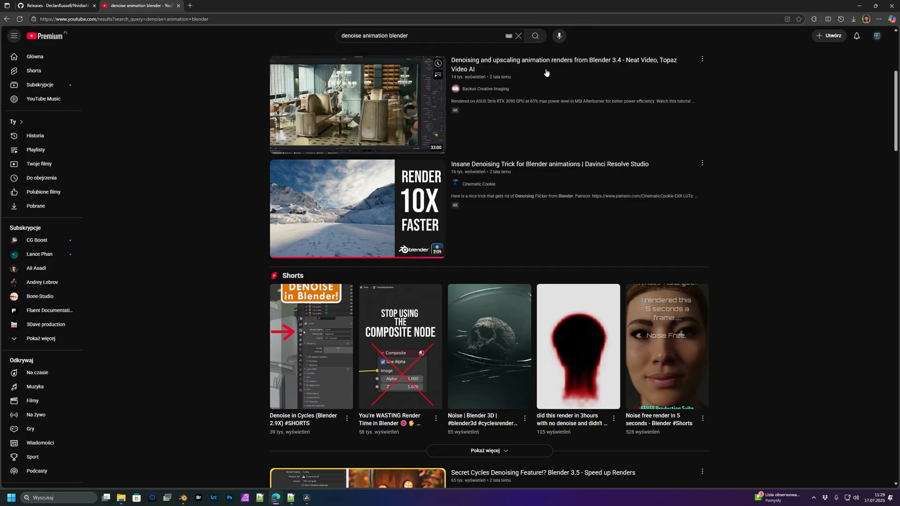
mouse_move(357, 104)
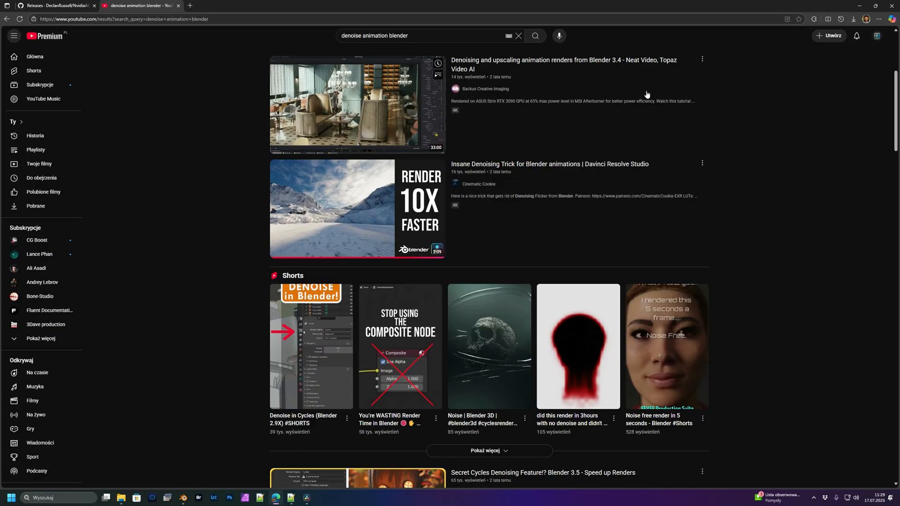
mouse_move(356, 208)
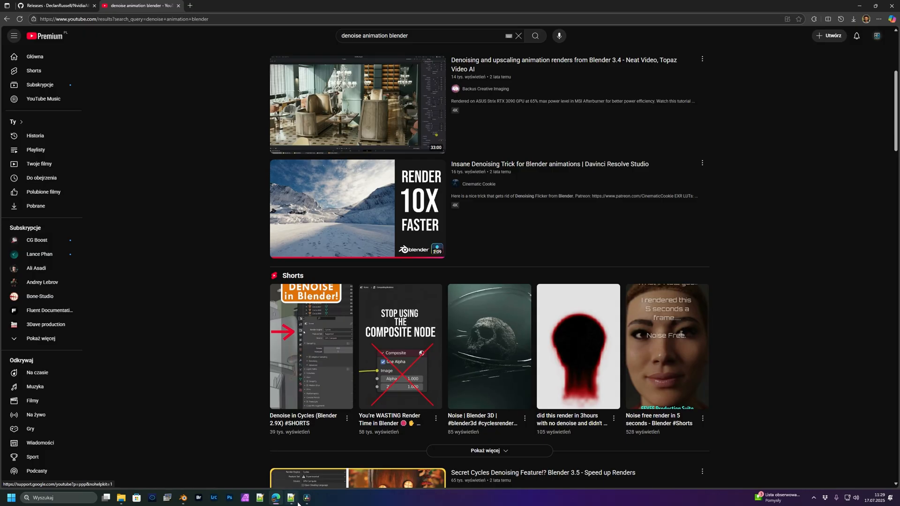
- Switch to the Blender test-balls scene with Cycles denoising turned off
left_click(291, 498)
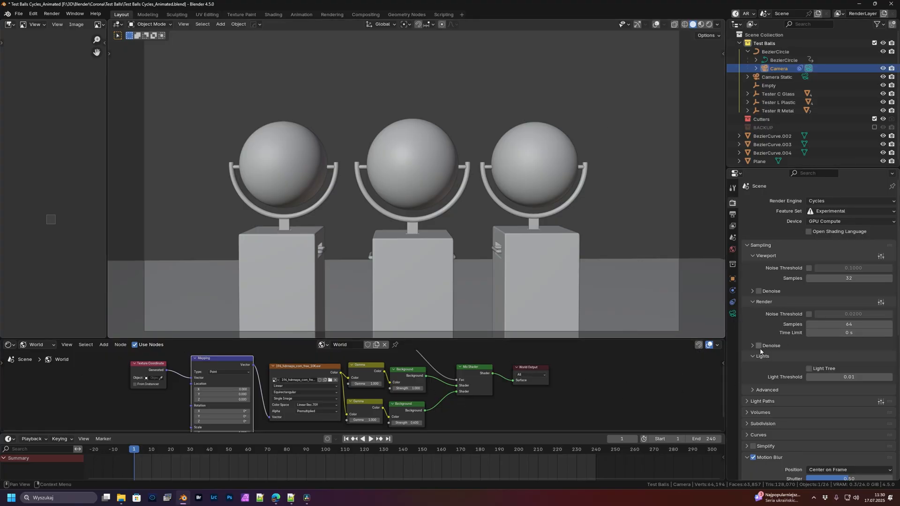
mouse_move(758, 345)
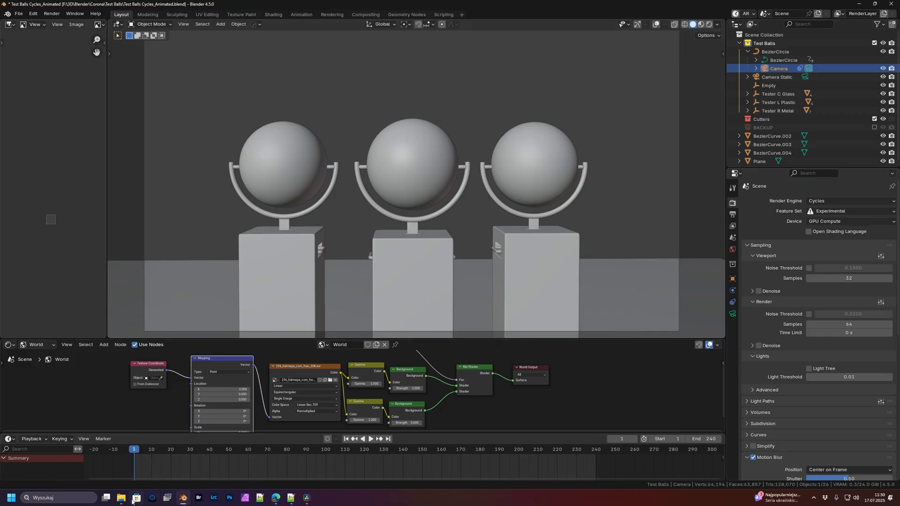
- View free_hdr_196_blender_cycles_0001.png in Photos zoomed in to inspect the noise
left_click(120, 498)
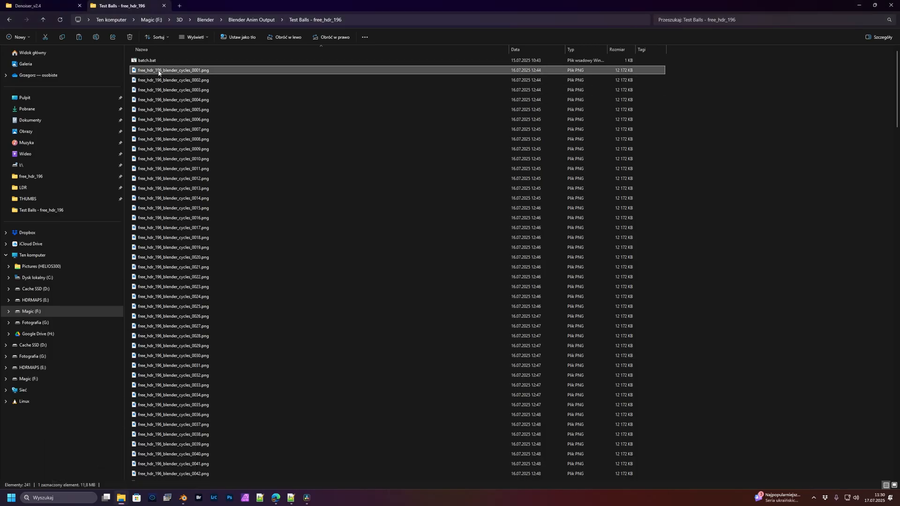
double_click(174, 70)
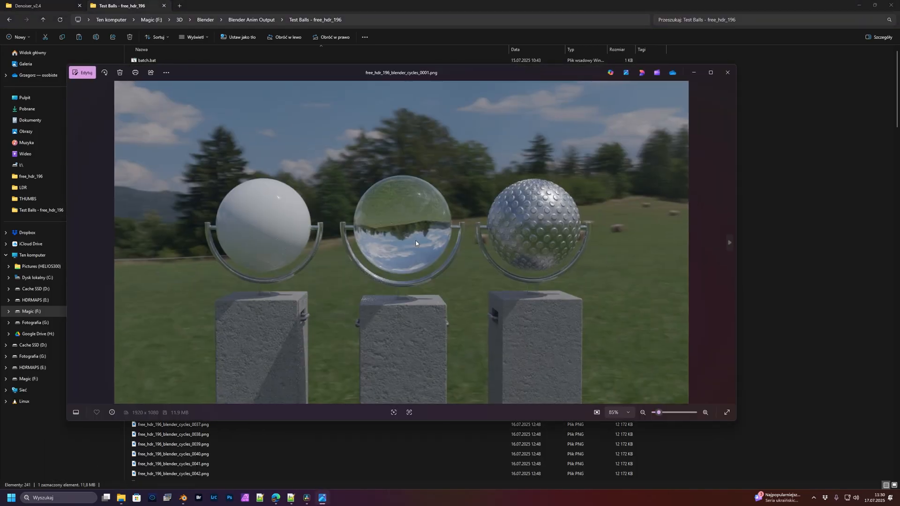
left_click(729, 242)
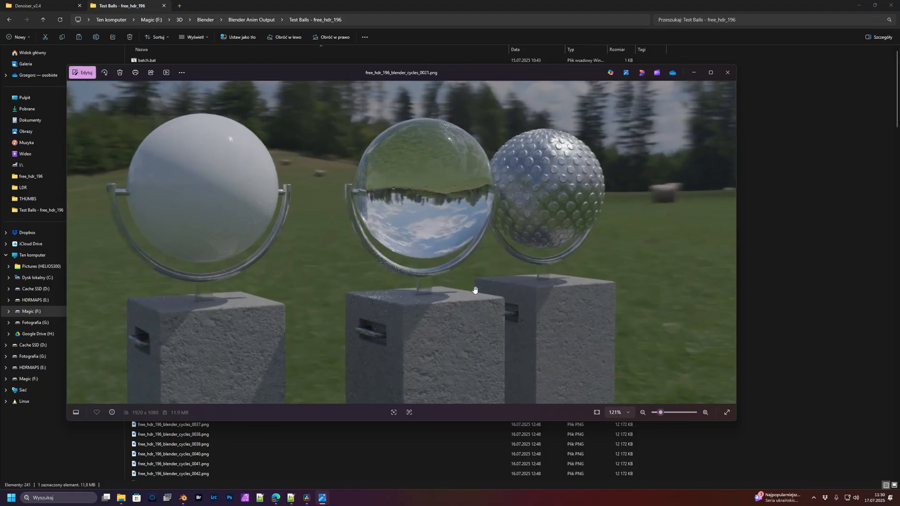
left_click(727, 73)
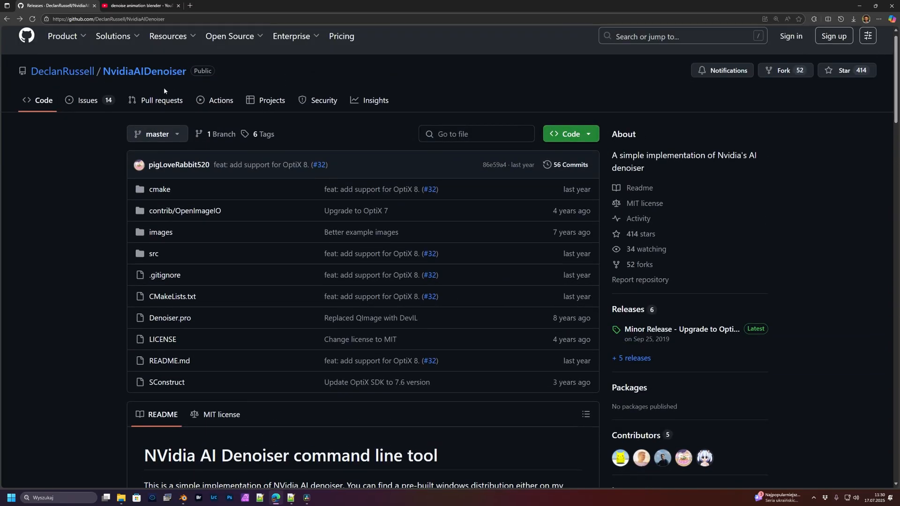
- Show the NvidiaAIDenoiser releases list with the Denoiser_v2.4.zip download
scroll("down", 3)
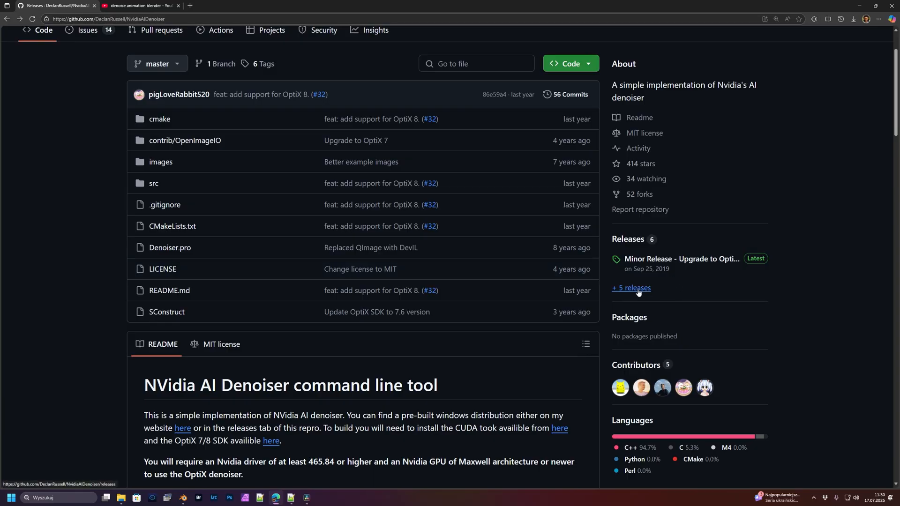
left_click(630, 289)
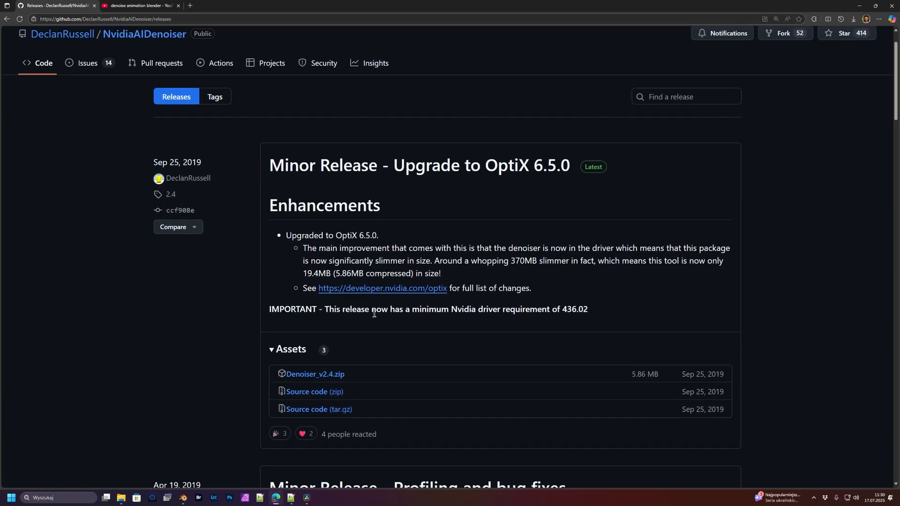
scroll("down", 3)
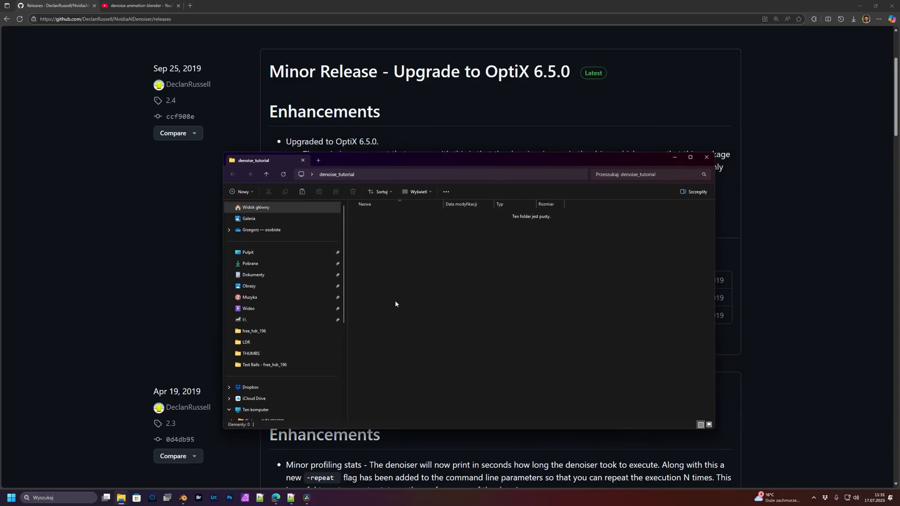
mouse_move(383, 270)
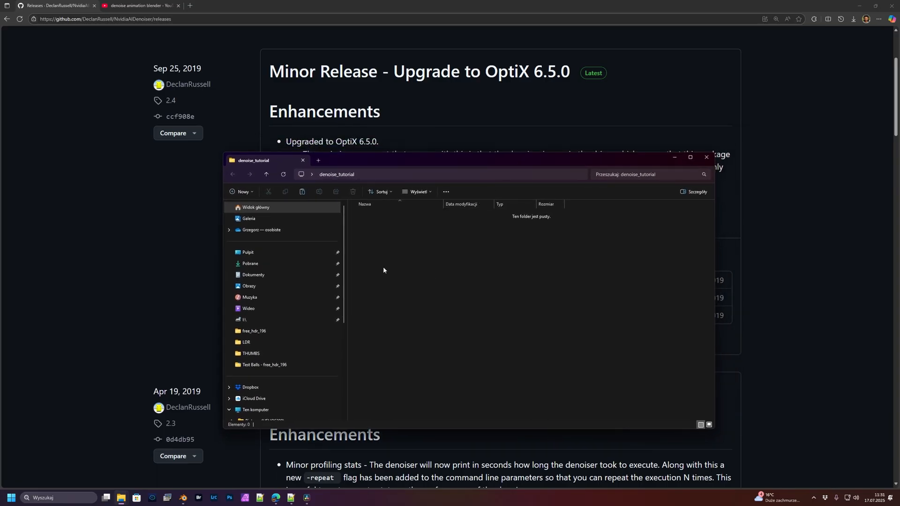
- Browse C:\Software\Denoiser_v2.4, then return to the Test Balls render folder with batch.bat
left_click(317, 160)
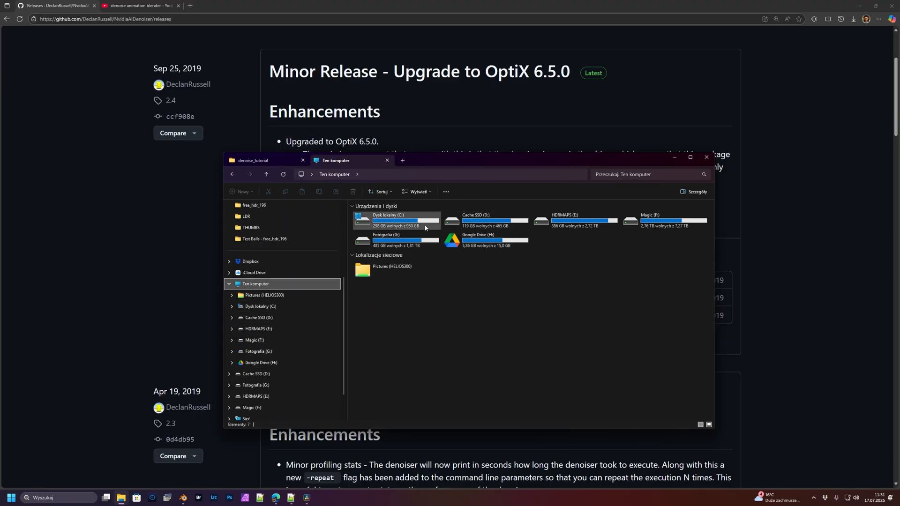
double_click(402, 220)
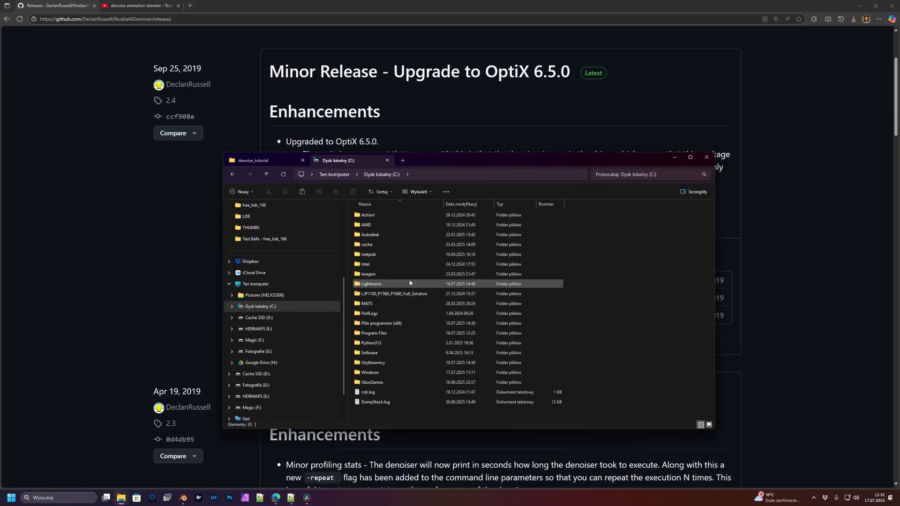
double_click(369, 352)
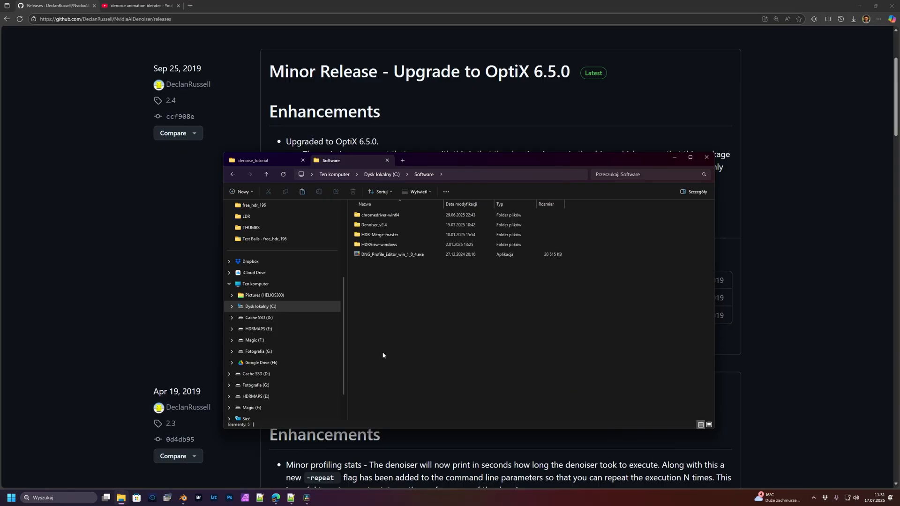
double_click(374, 223)
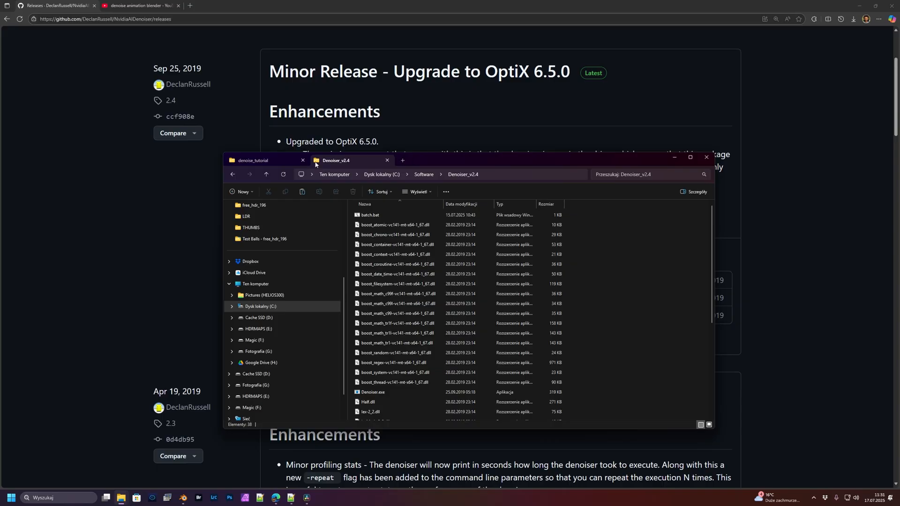
left_click(252, 160)
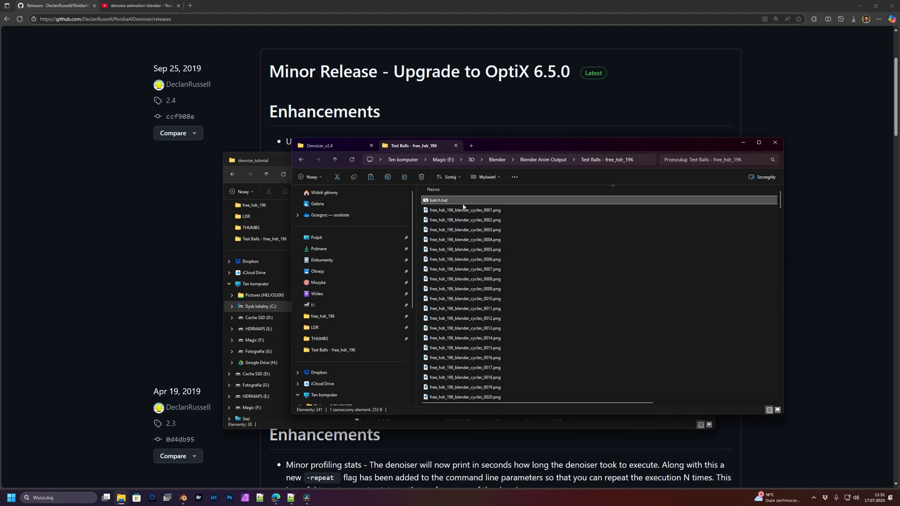
mouse_move(464, 208)
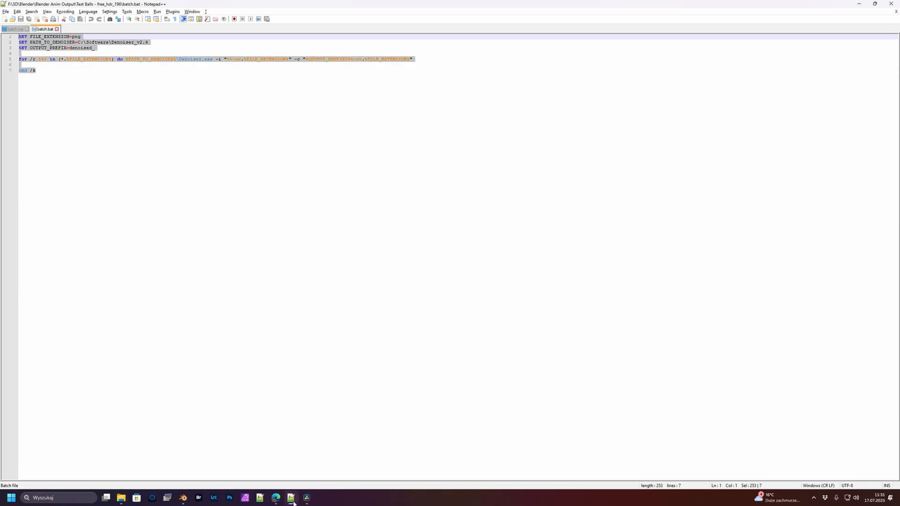
- Switch back to the denoiser's GitHub README after reviewing batch.bat
left_click(275, 497)
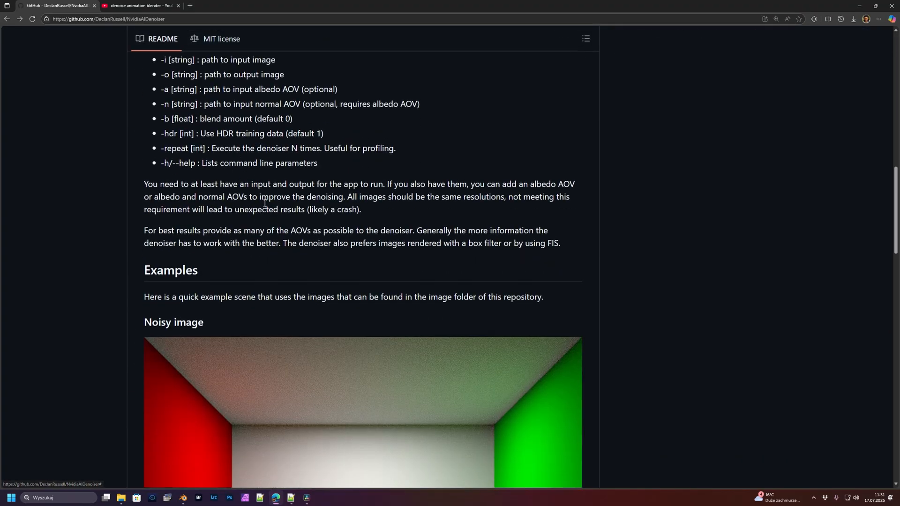
- Read the README's simple sequence batch script section, then return to Notepad++
scroll("down", 3)
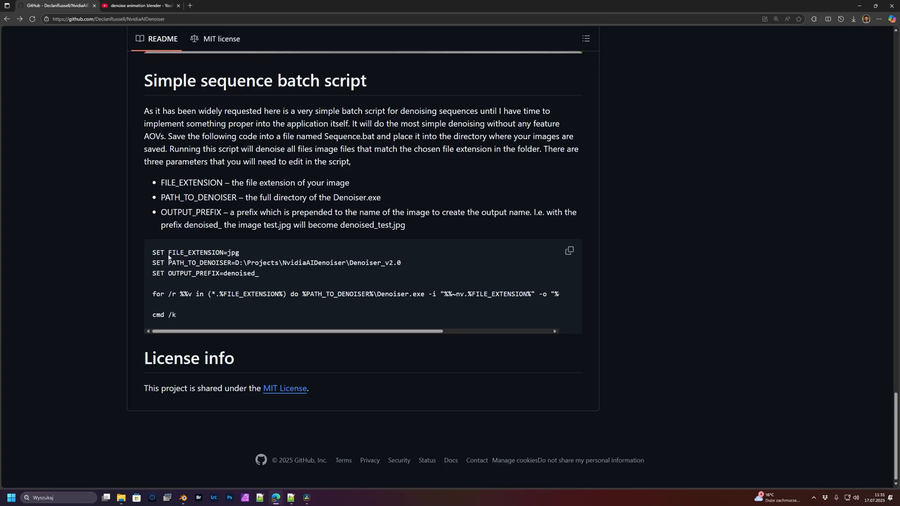
key("alt+tab")
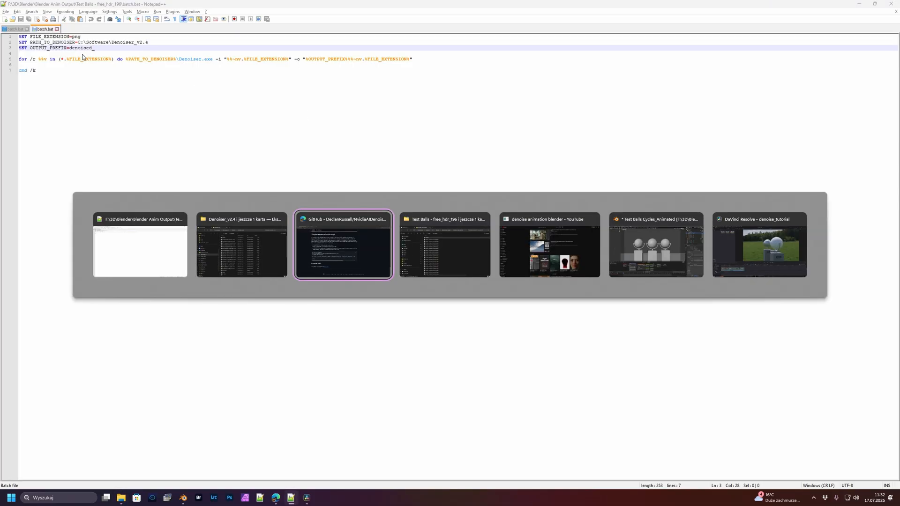
- Run batch.bat on the test-balls frames, then open the copied Test Balls render folder
left_click(444, 245)
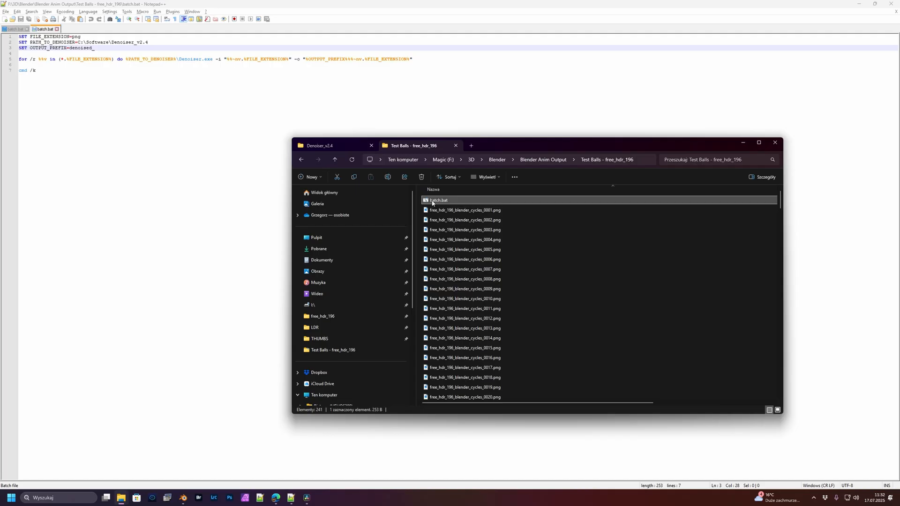
double_click(438, 201)
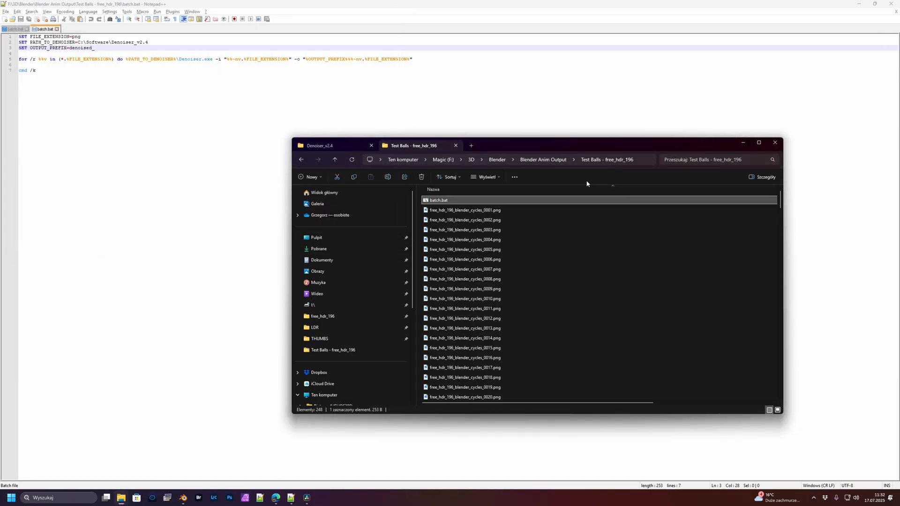
left_click(333, 159)
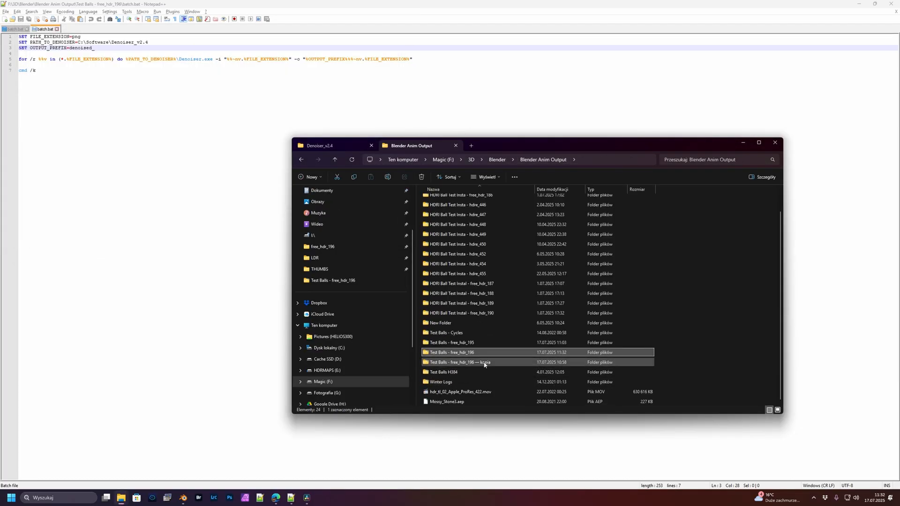
double_click(465, 362)
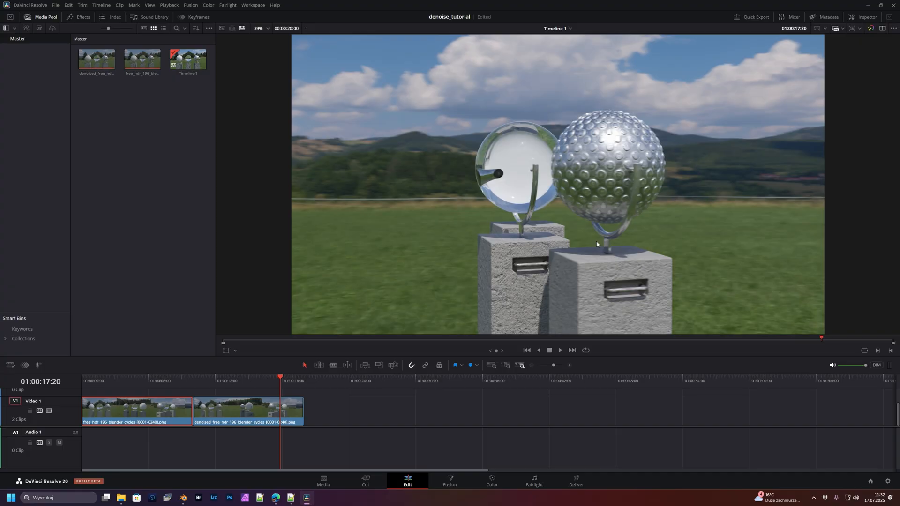
mouse_move(277, 500)
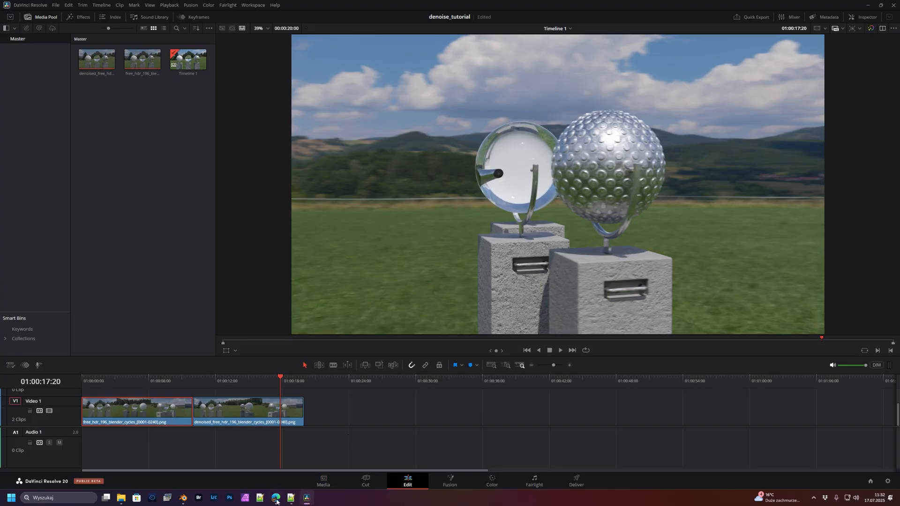